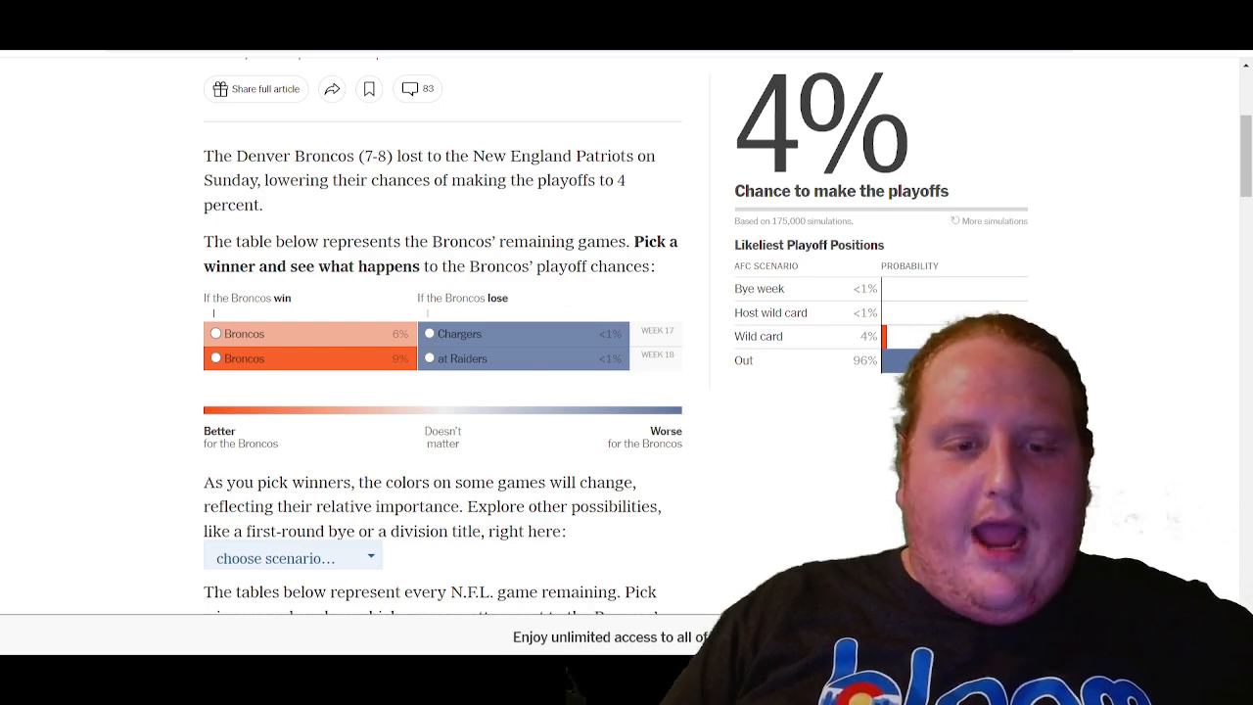
Scroll down past the Broncos table to the Week 16 and Week 17 game pickers.
scroll(down, 3)
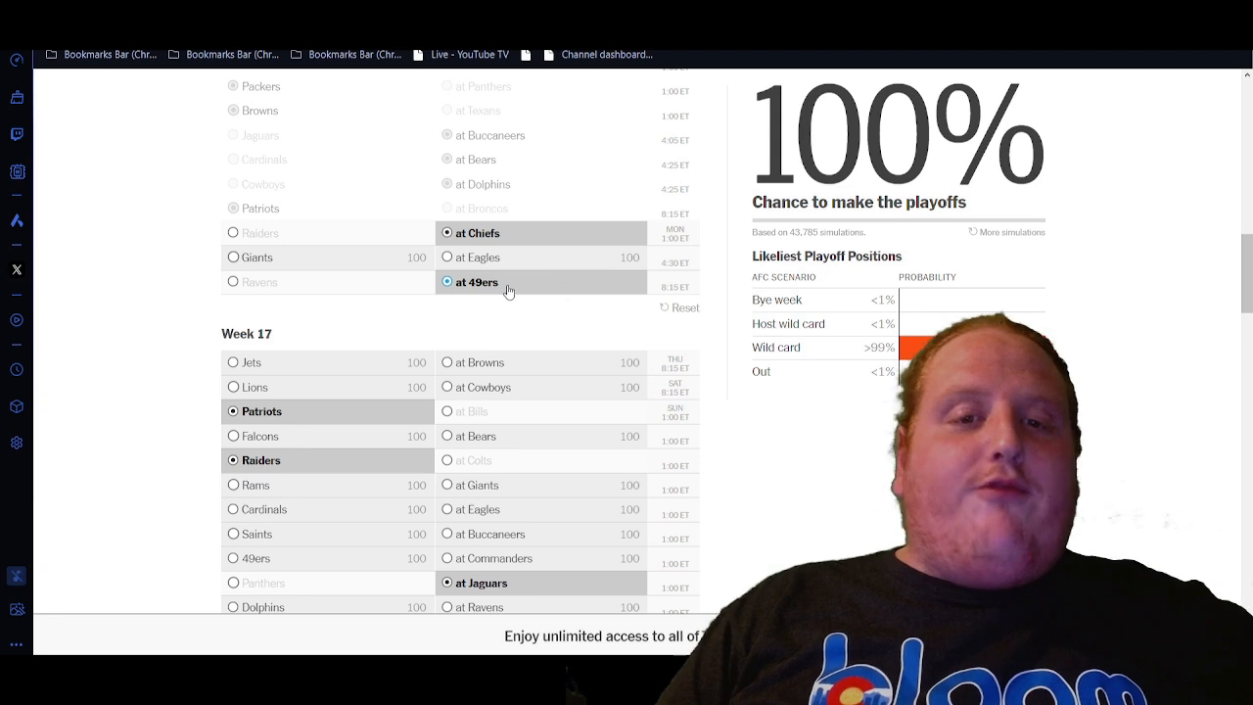
scroll(down, 3)
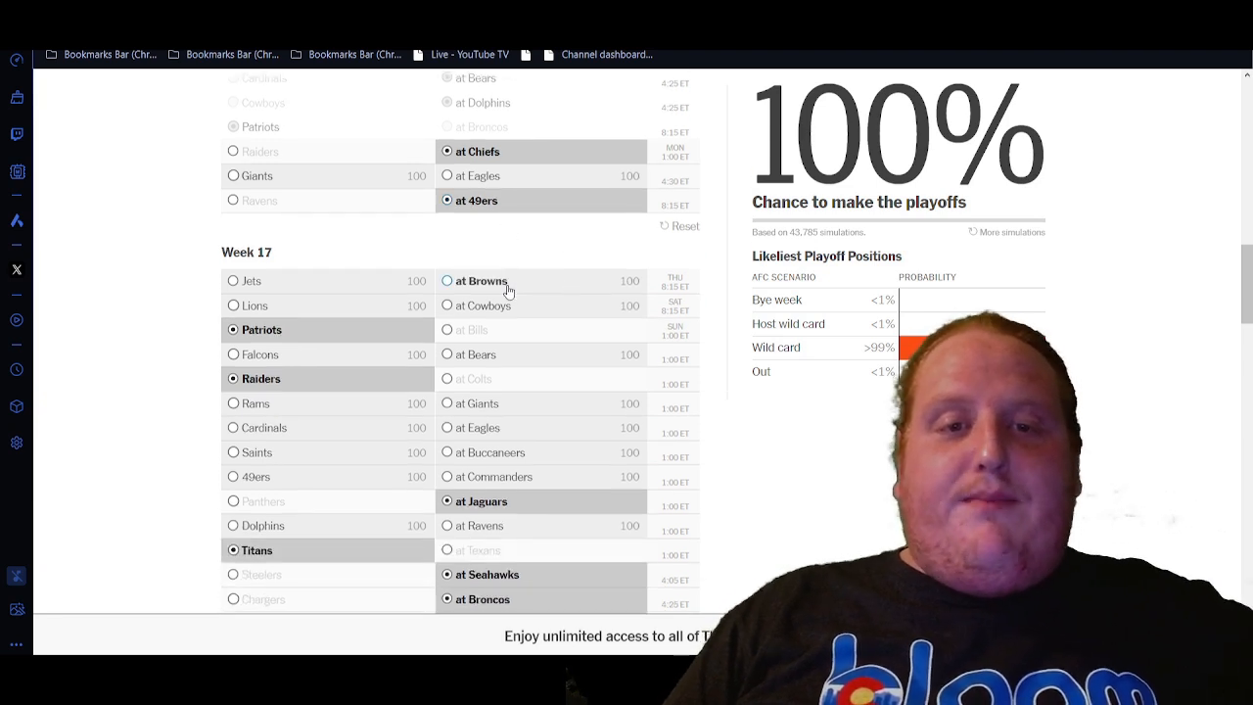
scroll(down, 3)
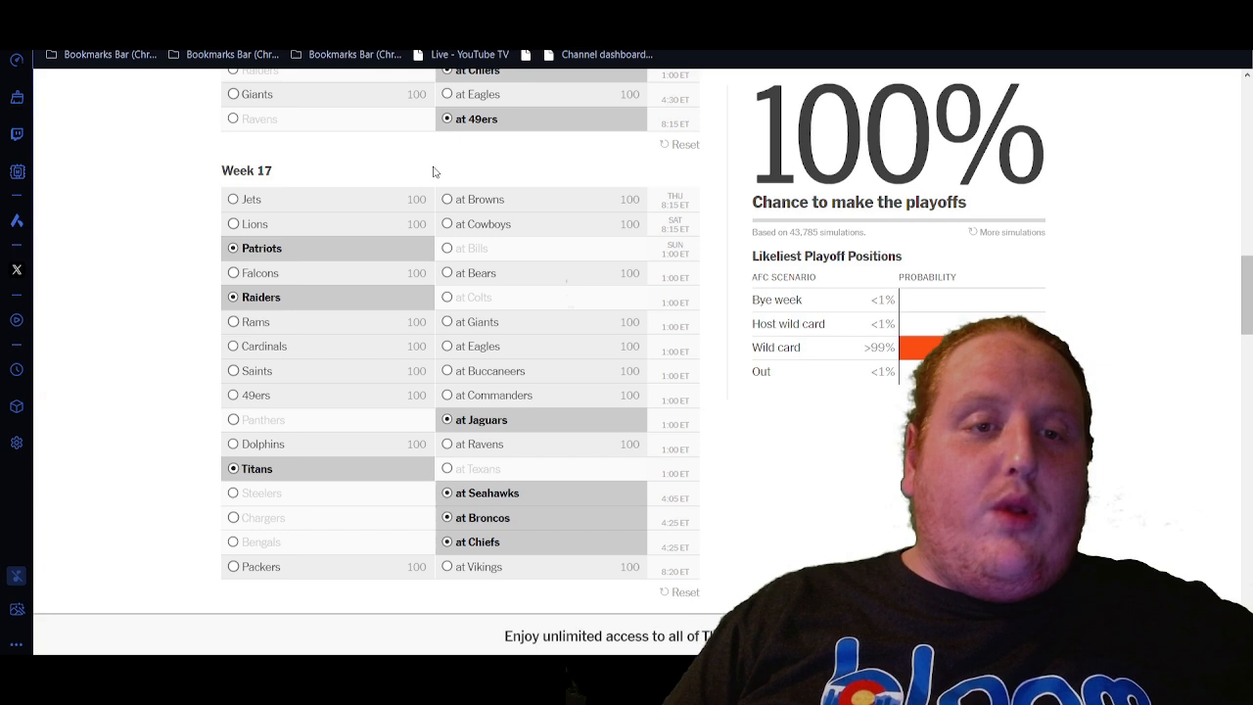
Try the Bills over the Patriots in Week 17, revert to the Patriots, then pick the Colts over the Raiders.
scroll(down, 3)
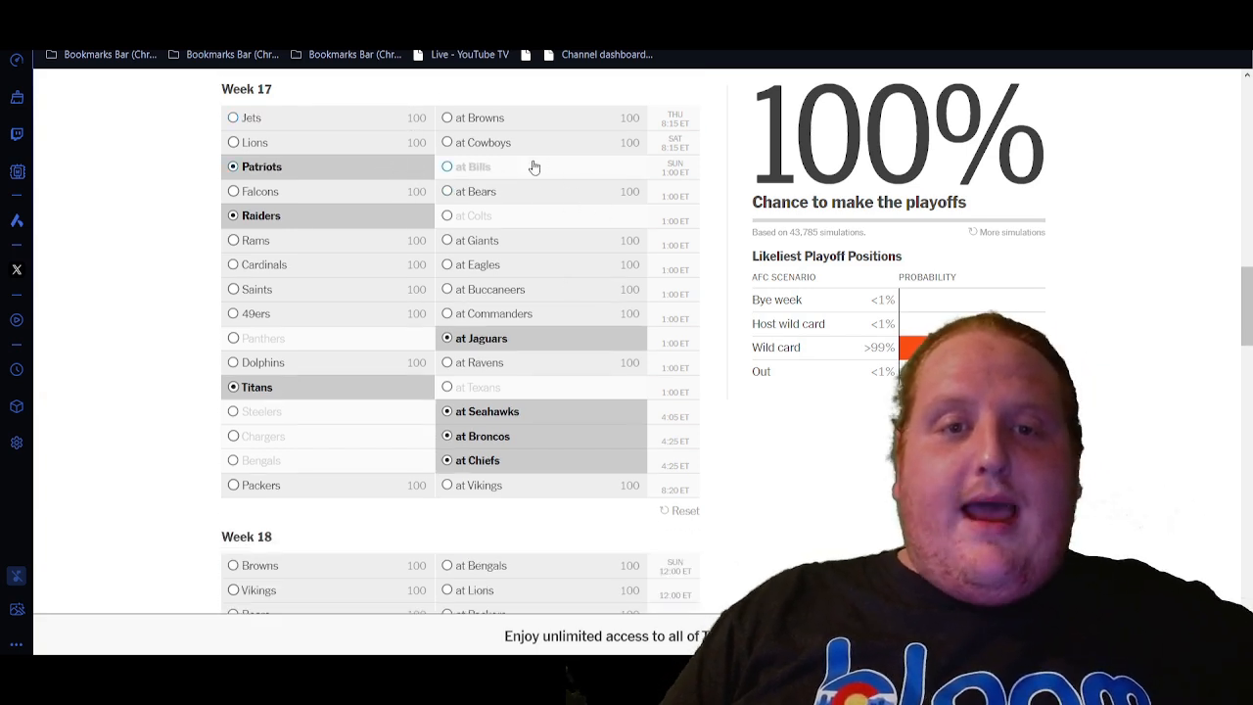
click(446, 166)
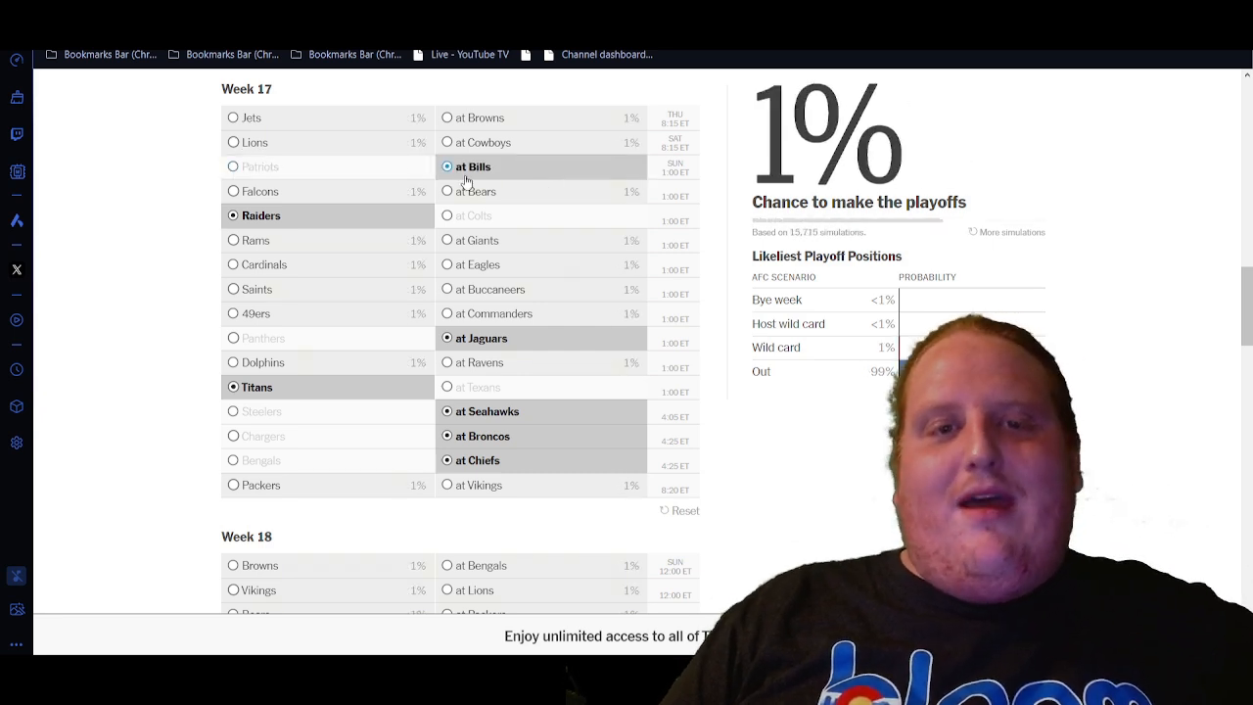
click(233, 167)
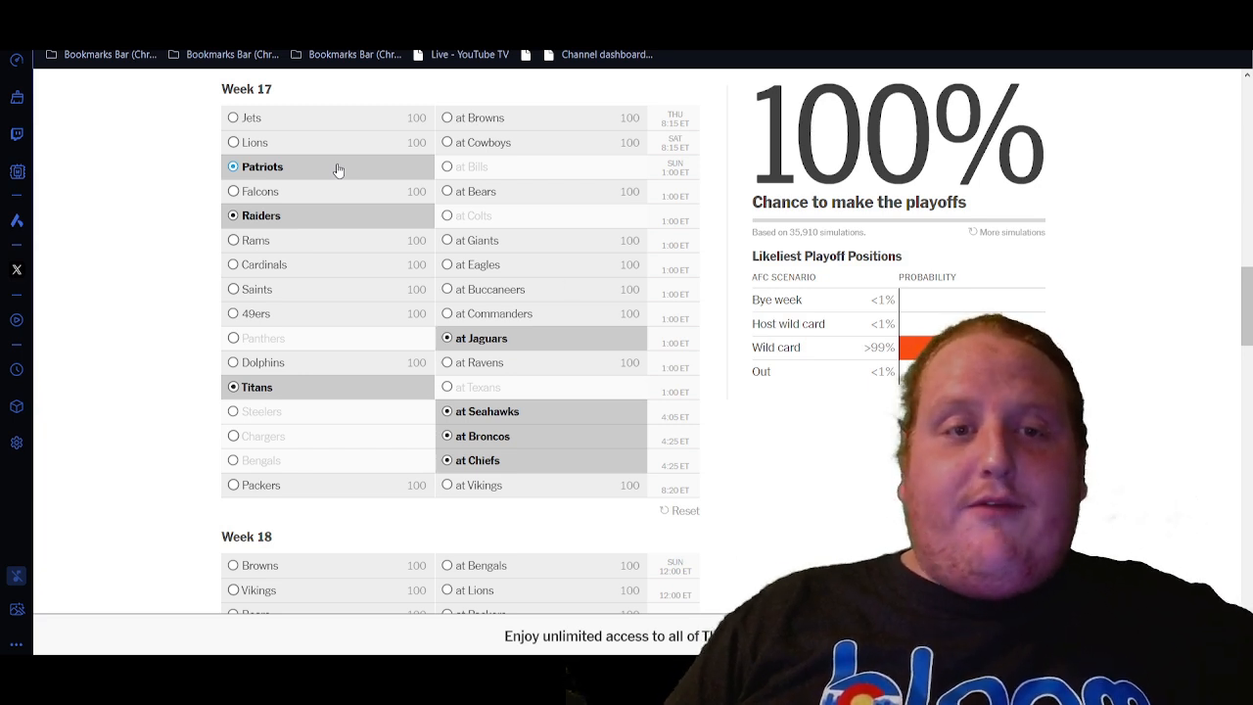
scroll(down, 3)
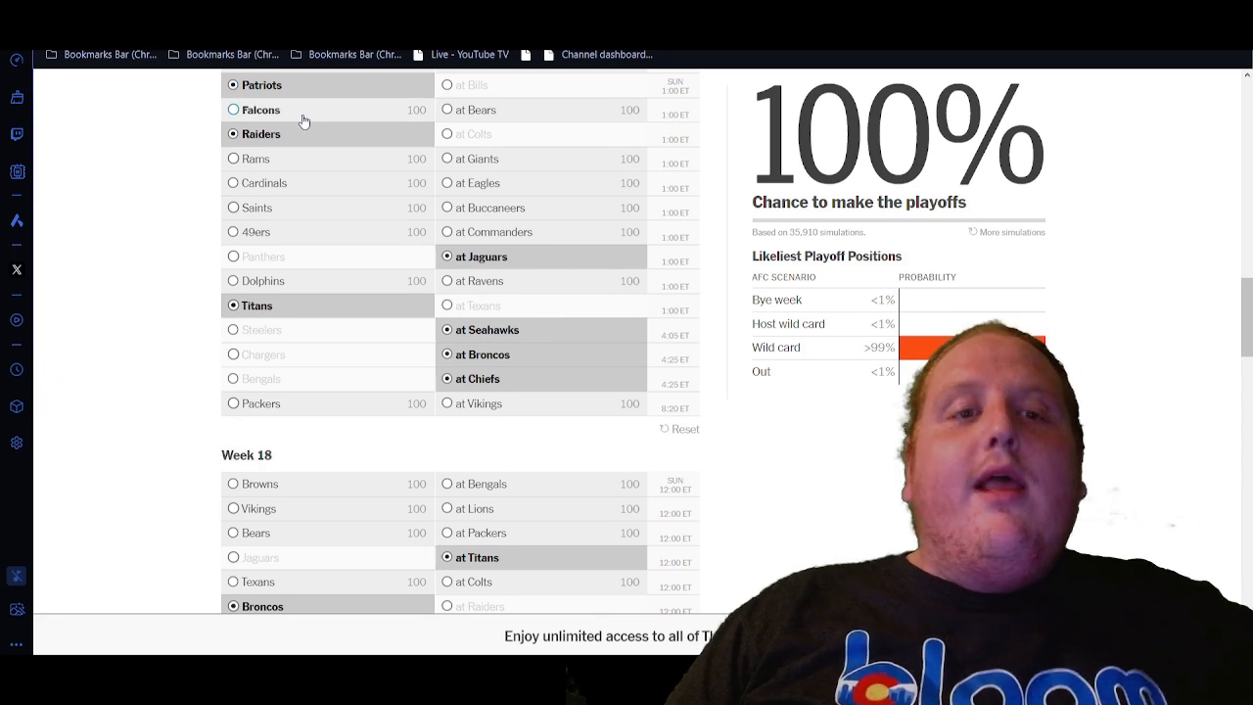
click(446, 133)
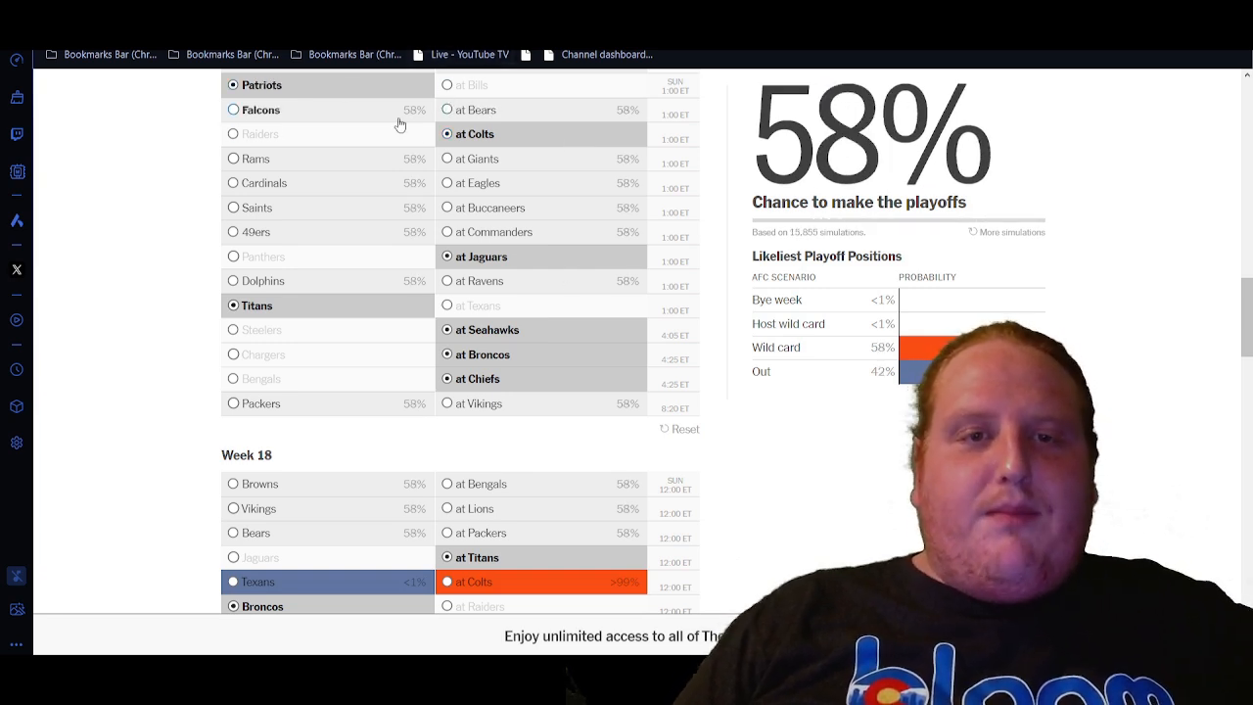
Toggle the Colts as Week 18 winners over the Texans and watch the Broncos' percentage.
scroll(down, 3)
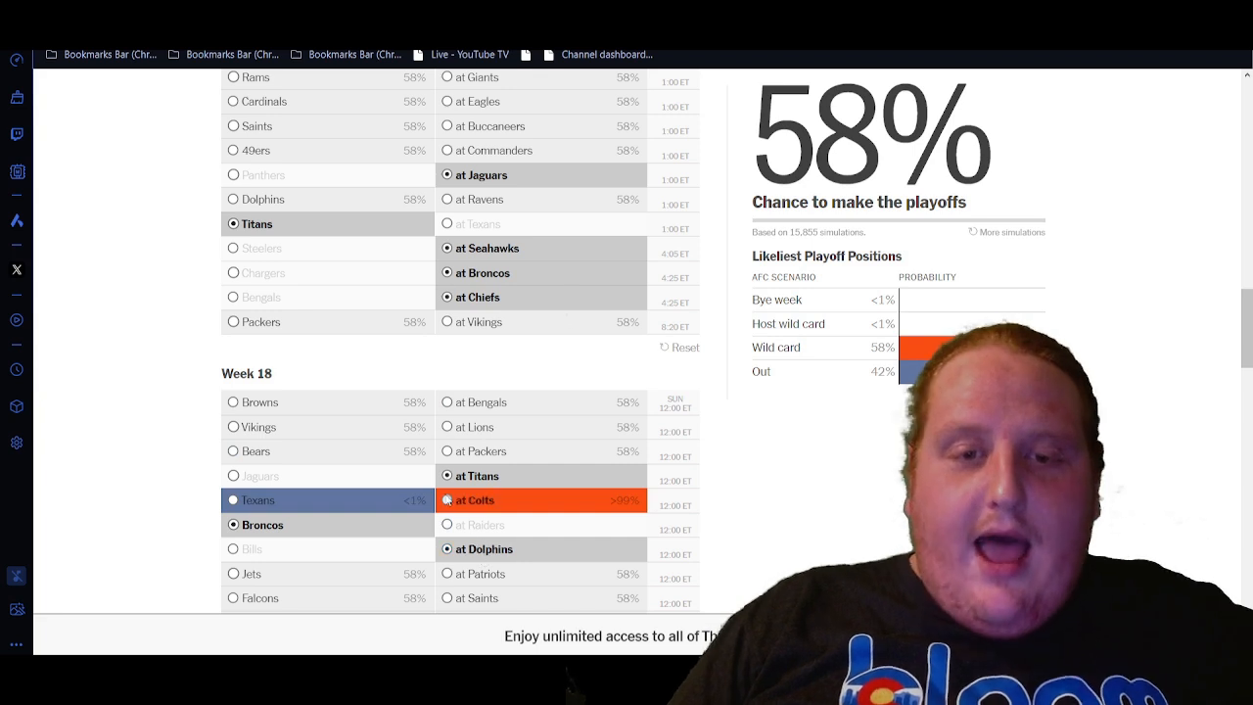
scroll(down, 3)
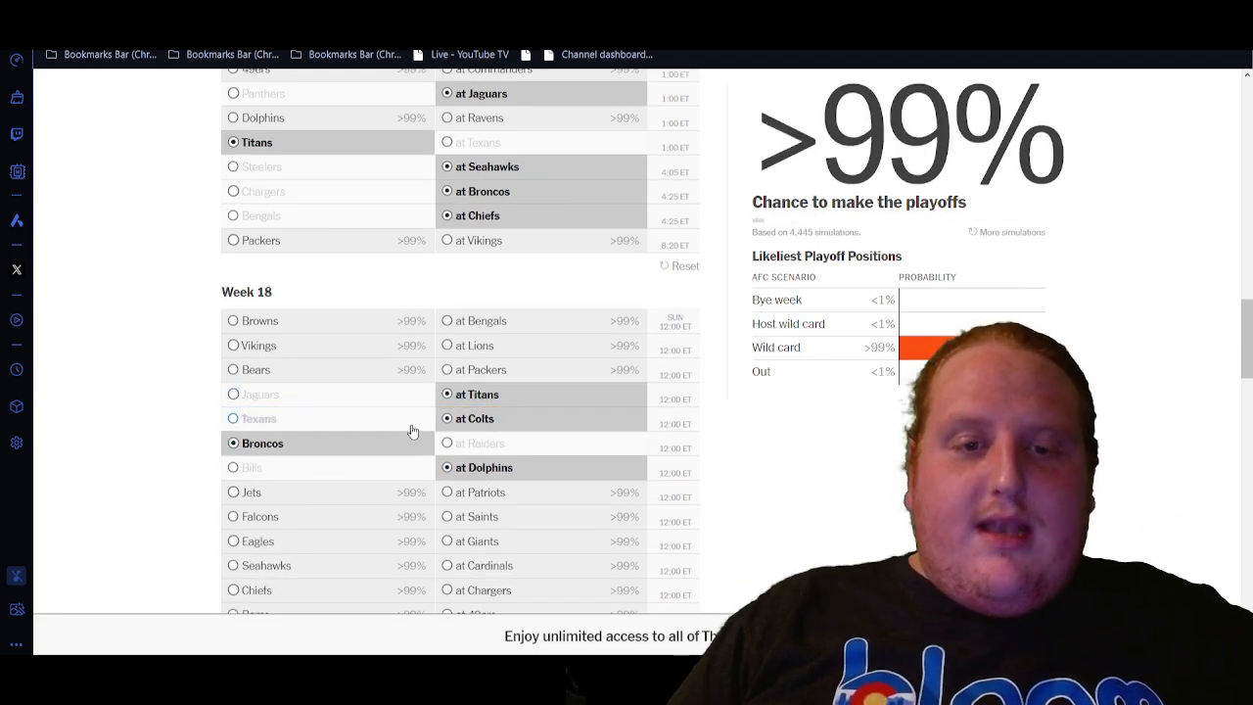
click(446, 419)
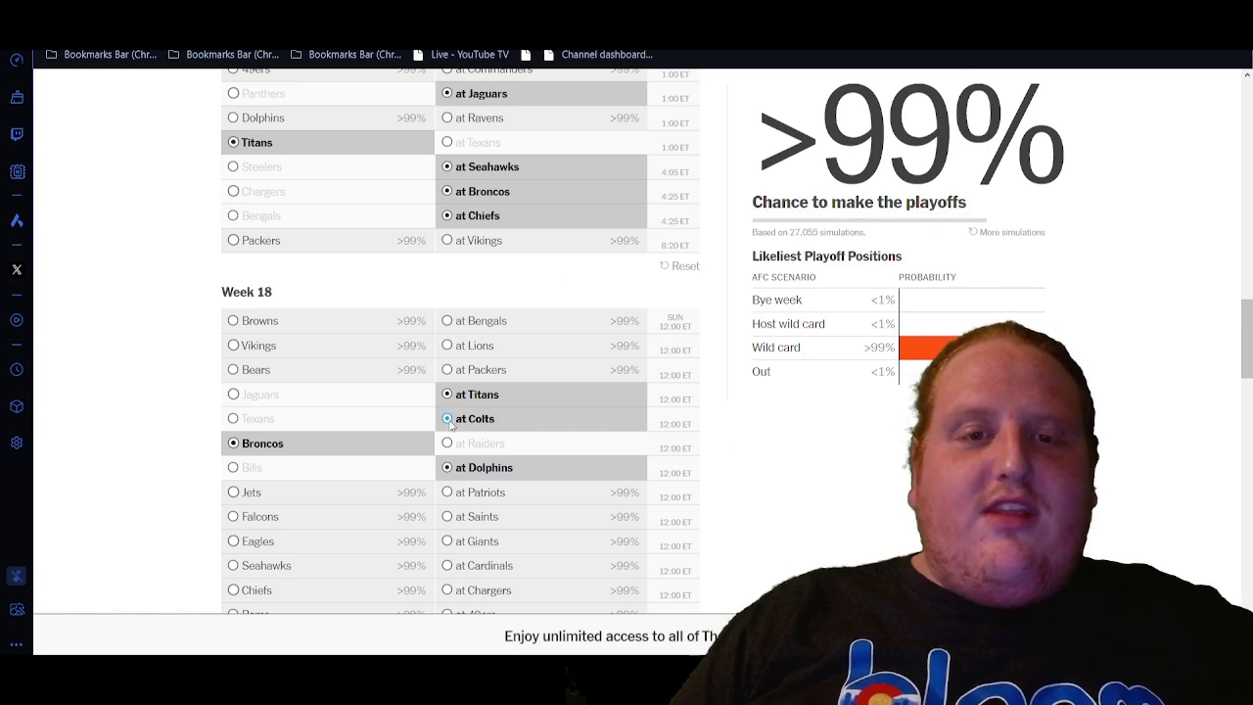
click(447, 419)
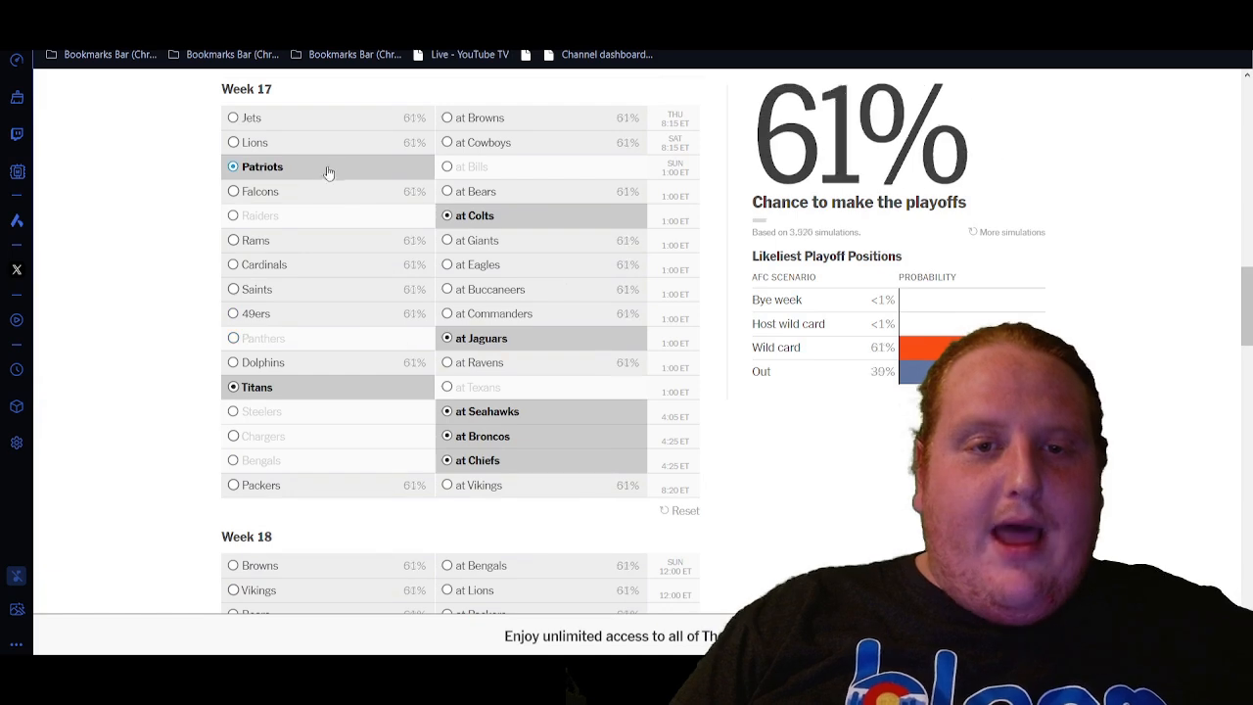
Retry the Bills, then restore the Patriots and Raiders as Week 17 winners, reaching >99%.
click(446, 166)
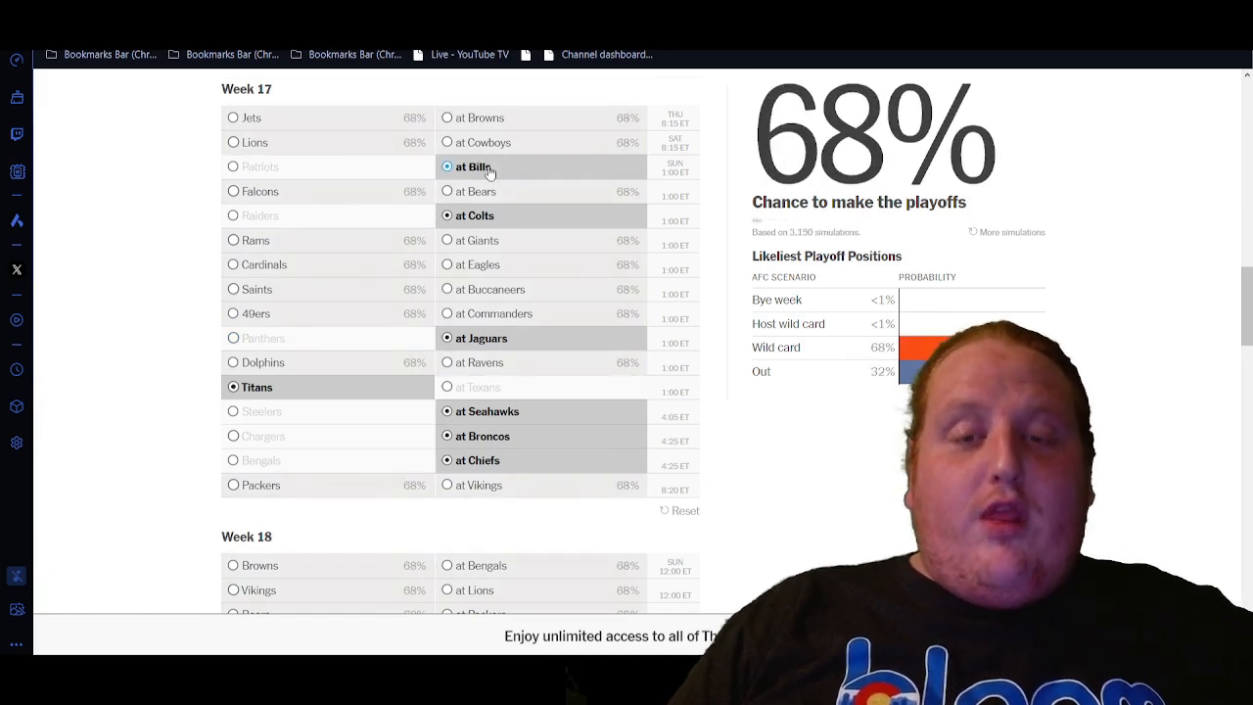
click(233, 167)
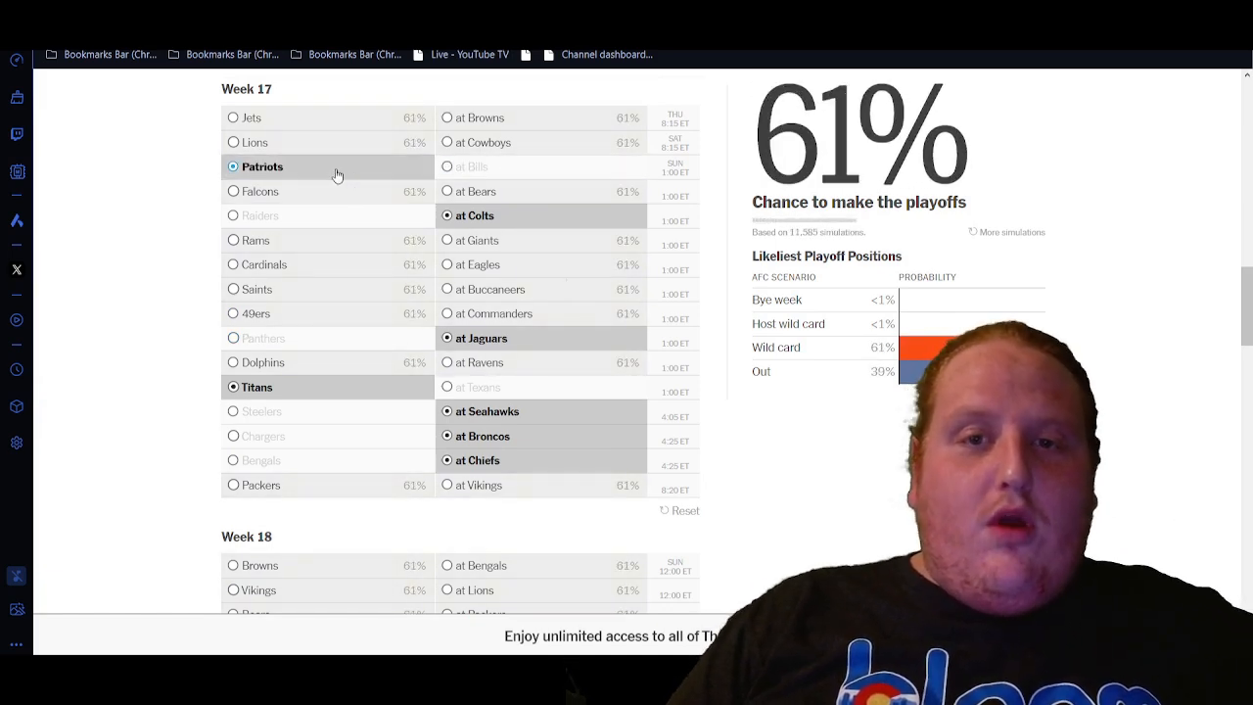
click(233, 214)
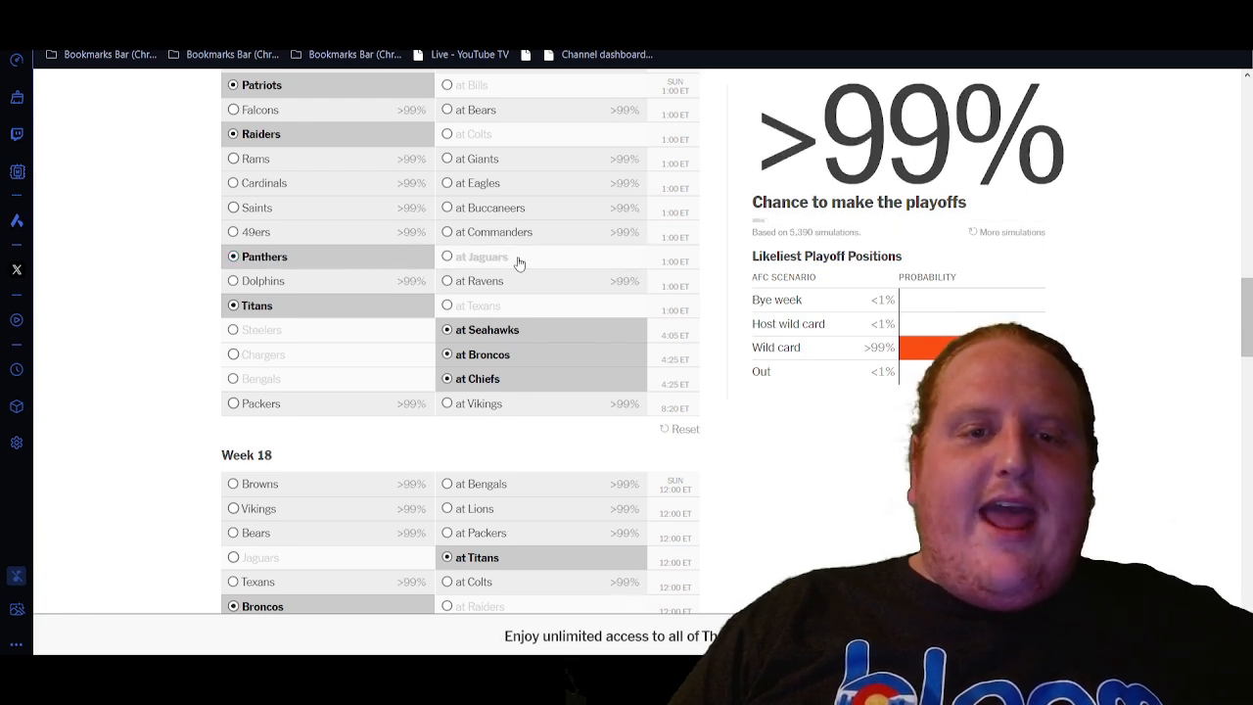
click(447, 256)
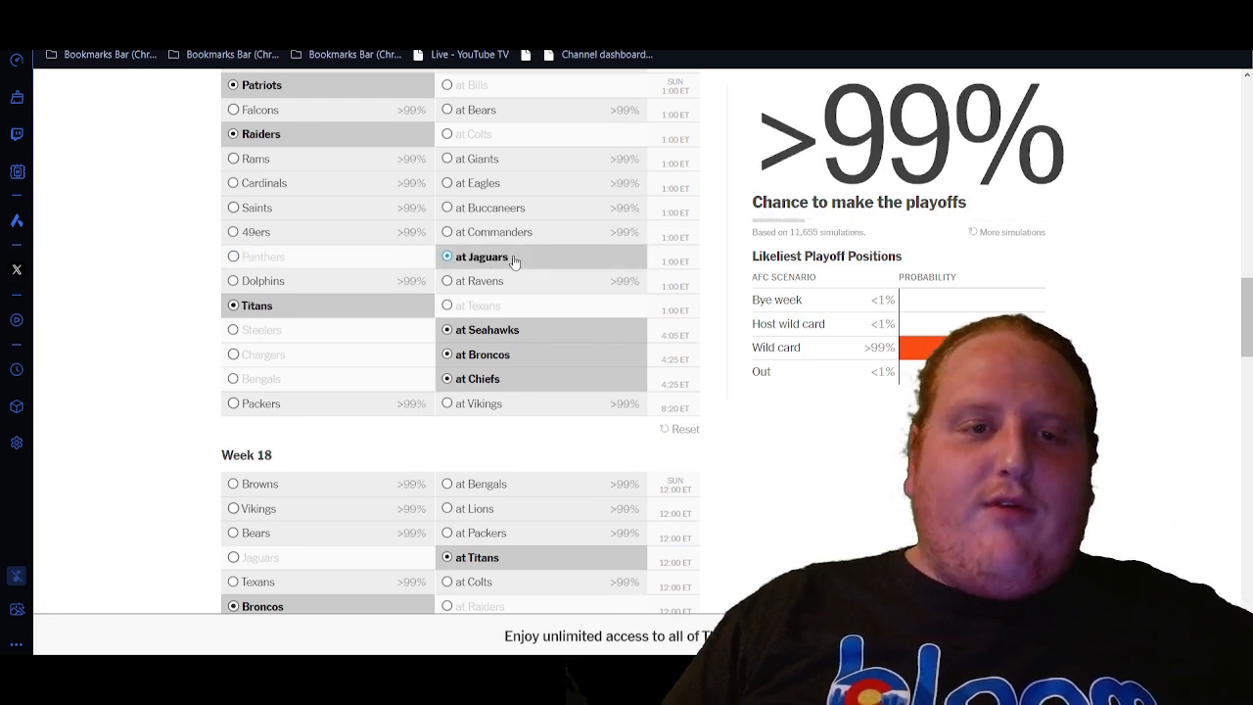
scroll(down, 3)
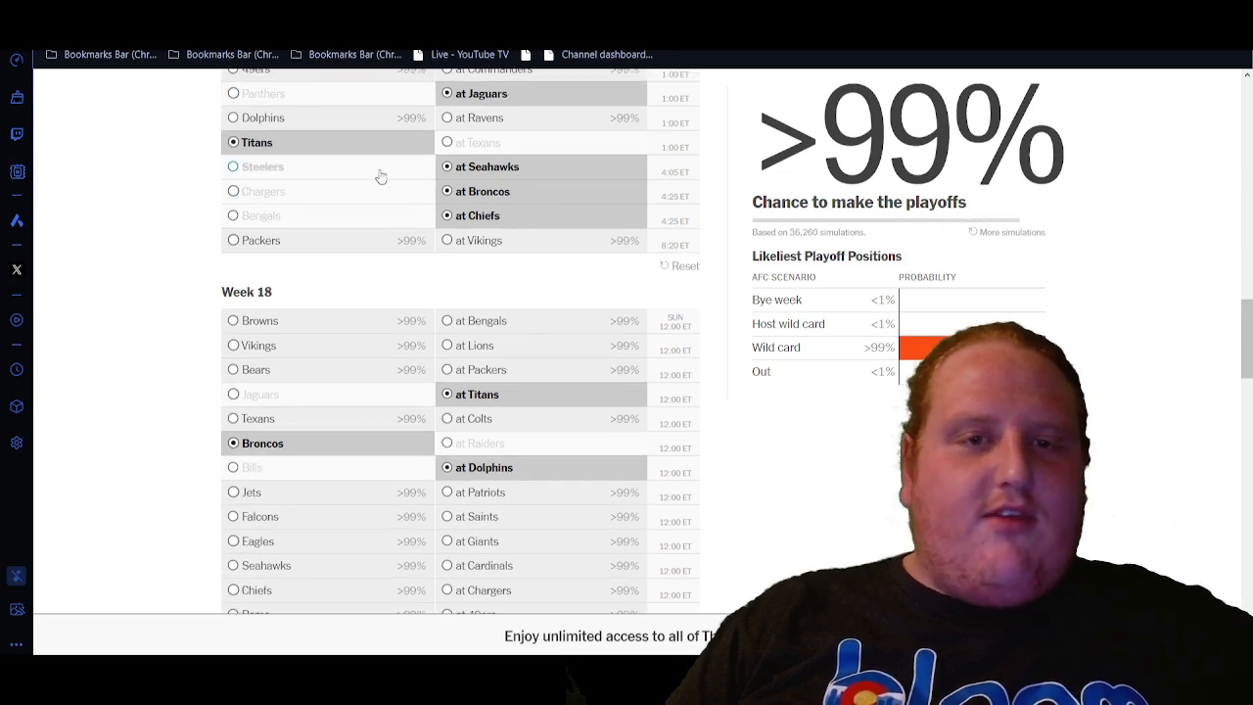
click(446, 141)
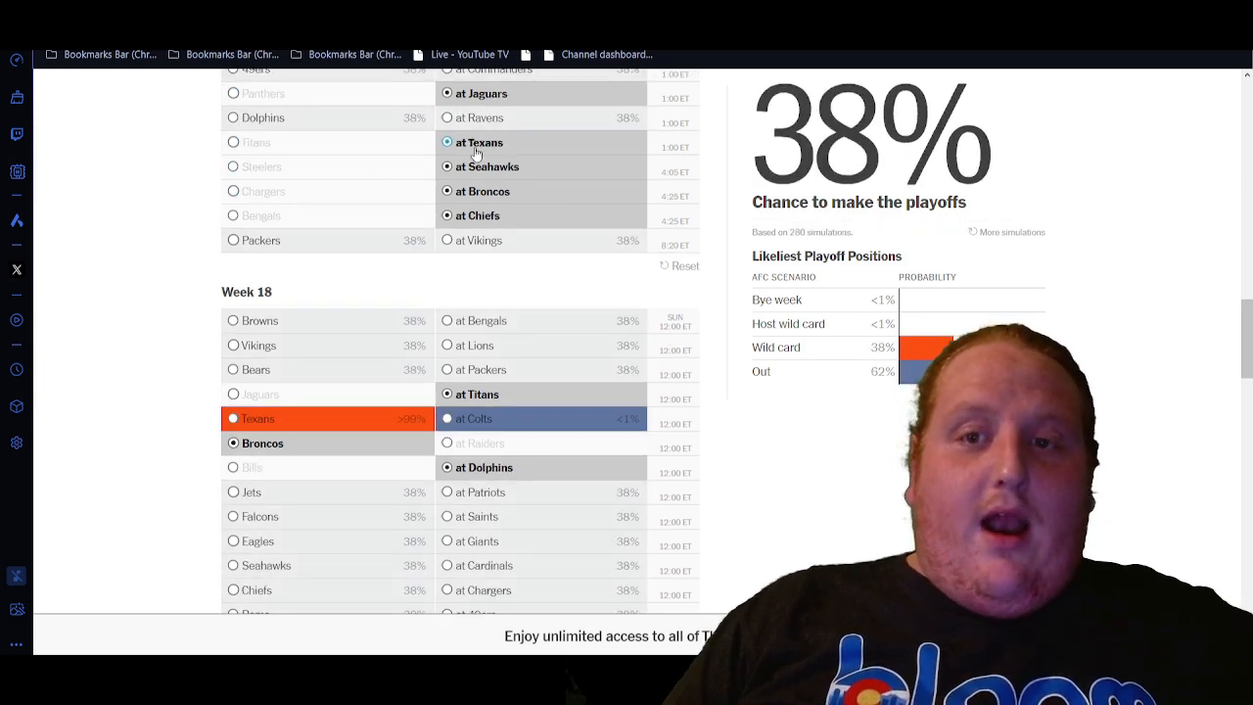
click(233, 141)
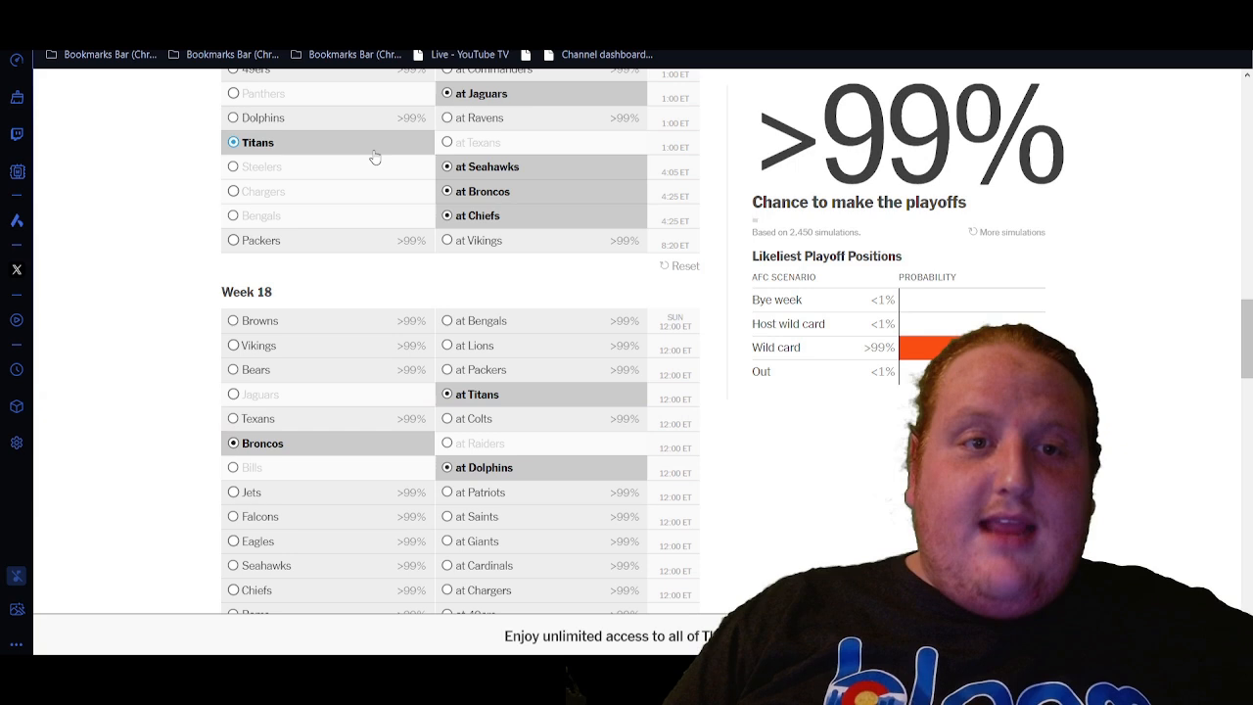
click(446, 140)
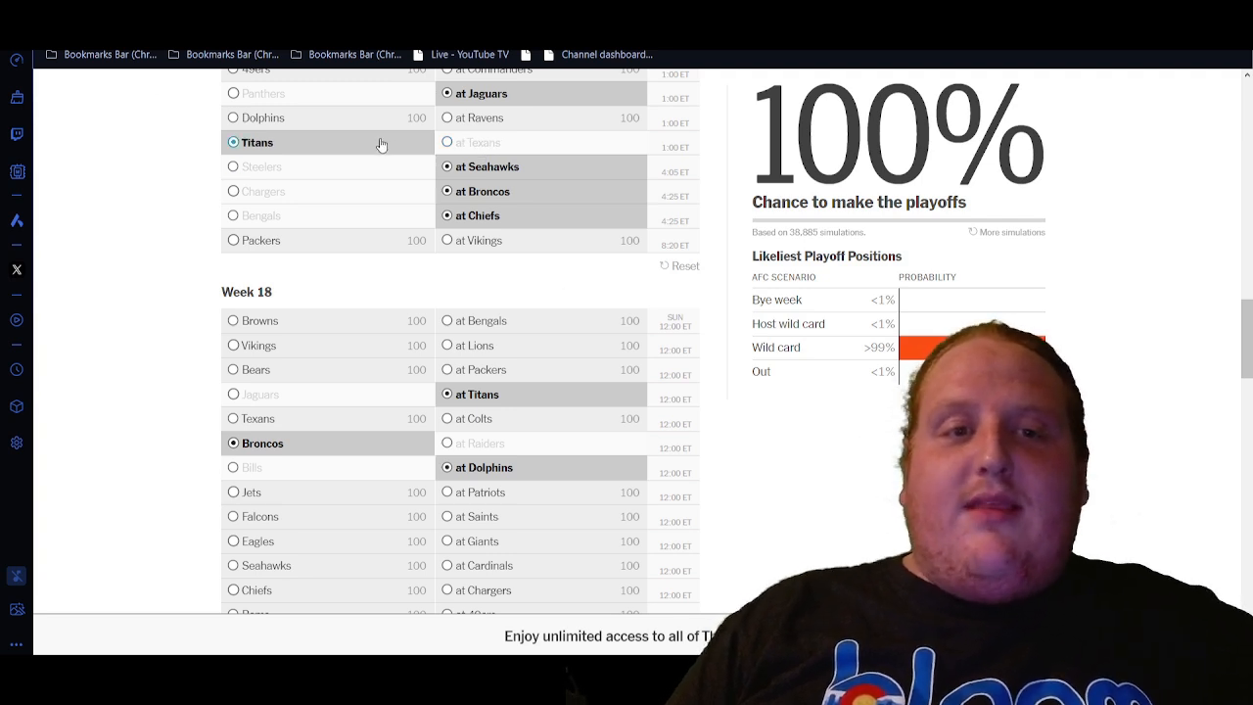
mouse_move(556, 184)
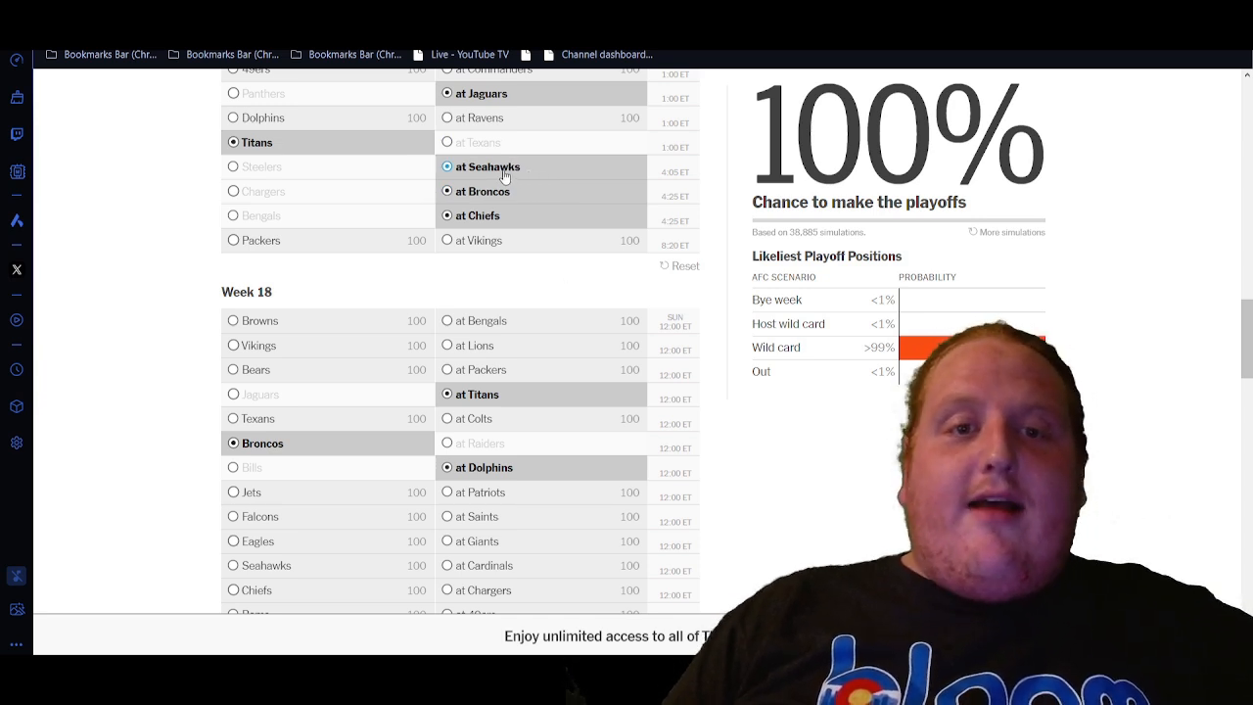
click(446, 192)
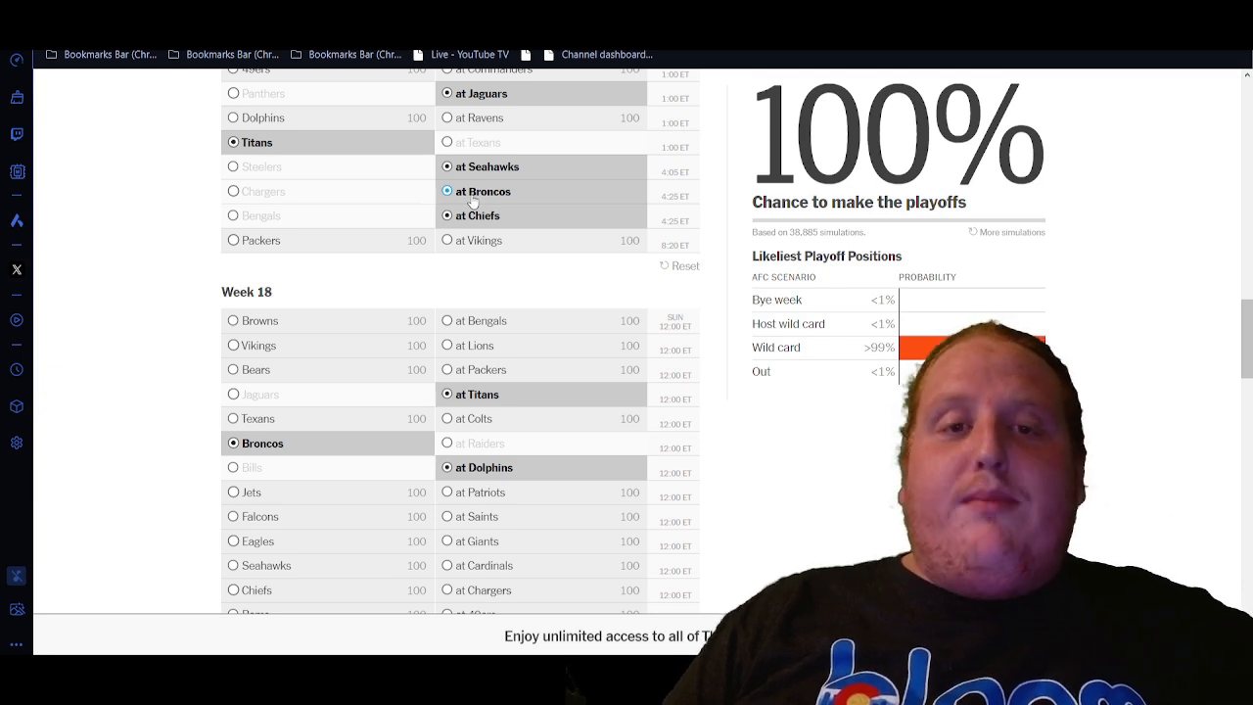
click(446, 216)
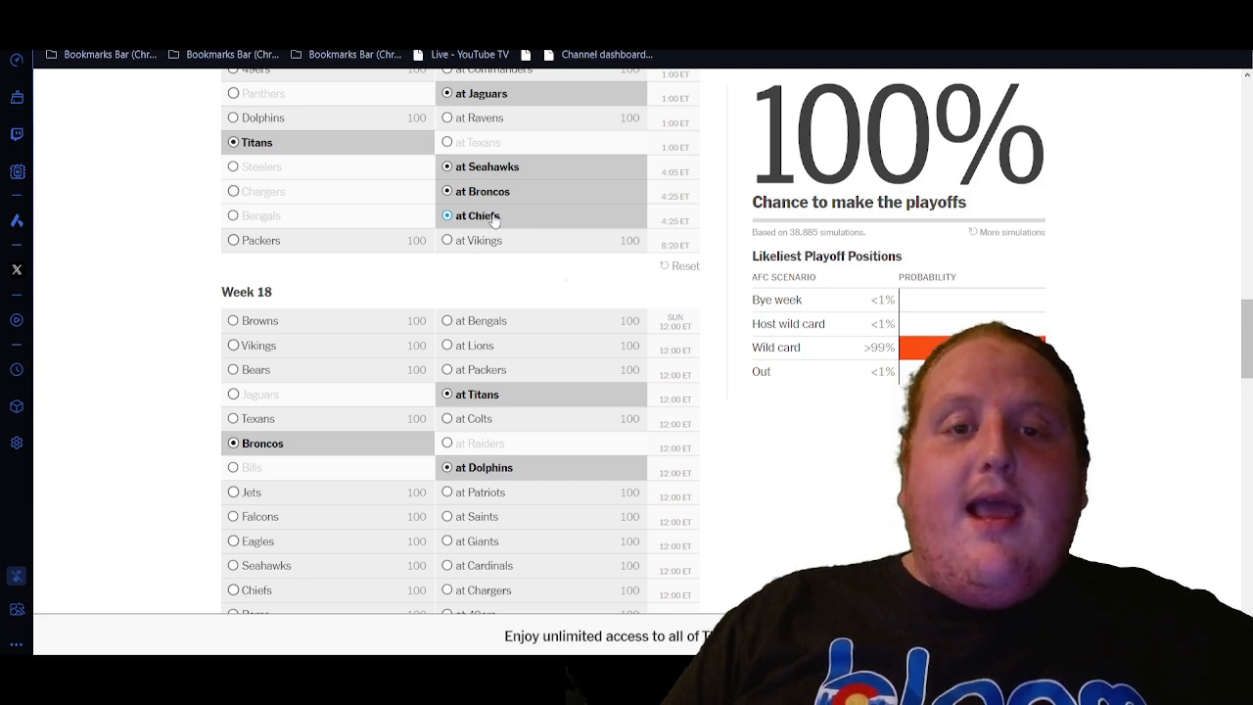
scroll(down, 3)
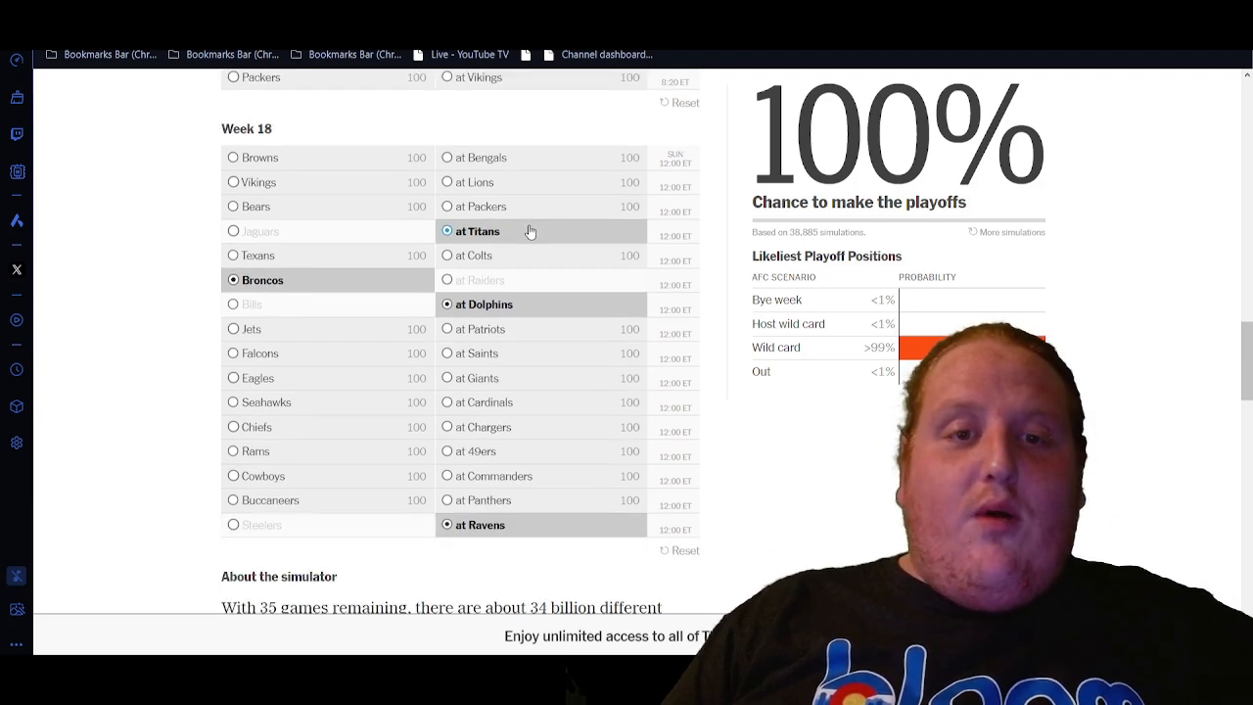
scroll(up, 3)
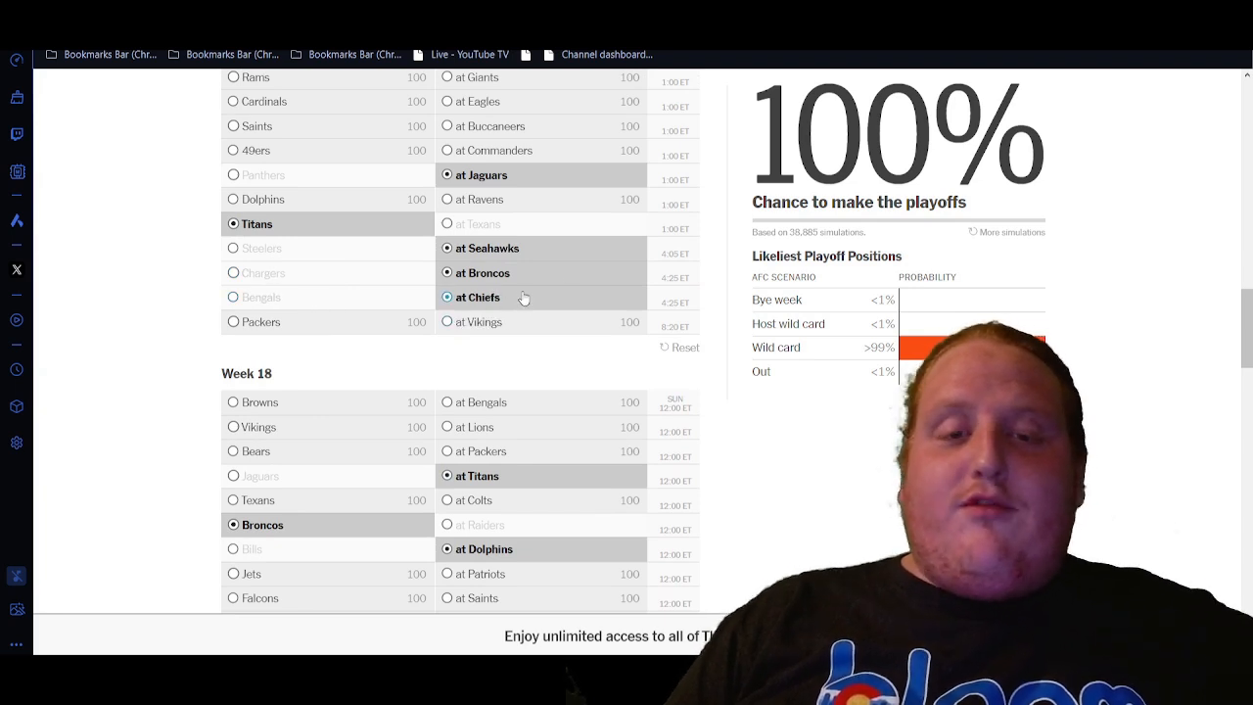
scroll(down, 3)
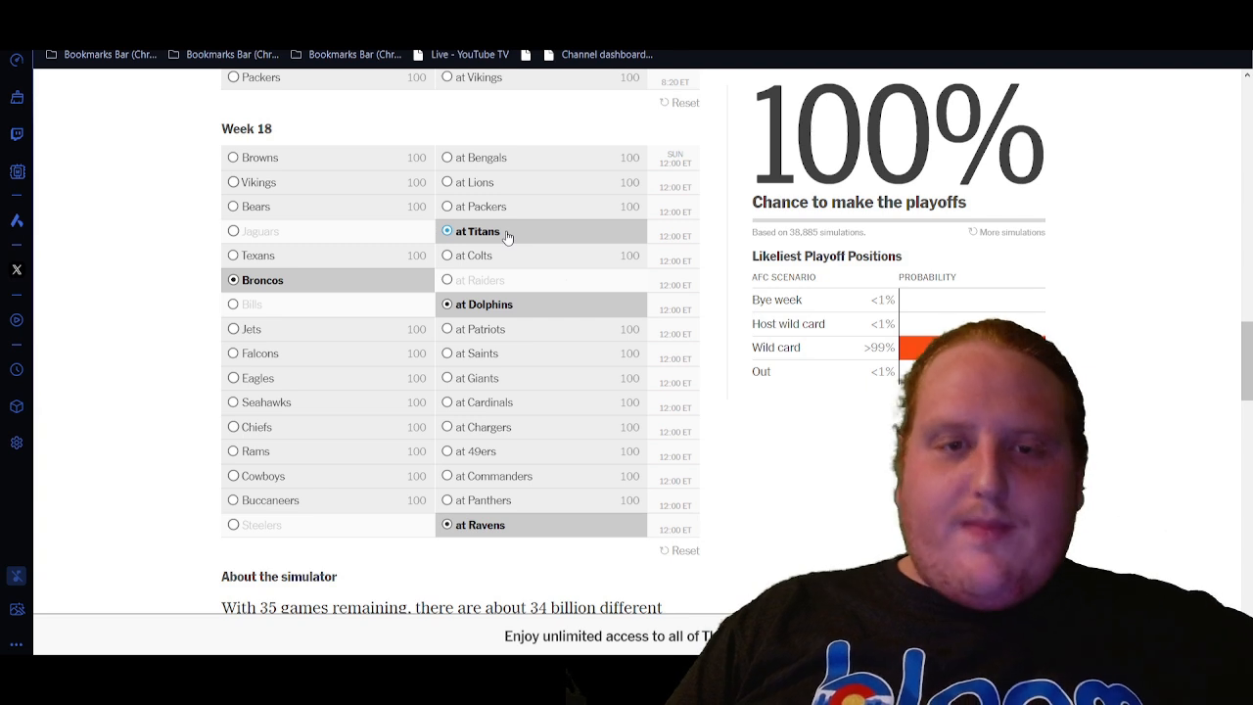
scroll(up, 3)
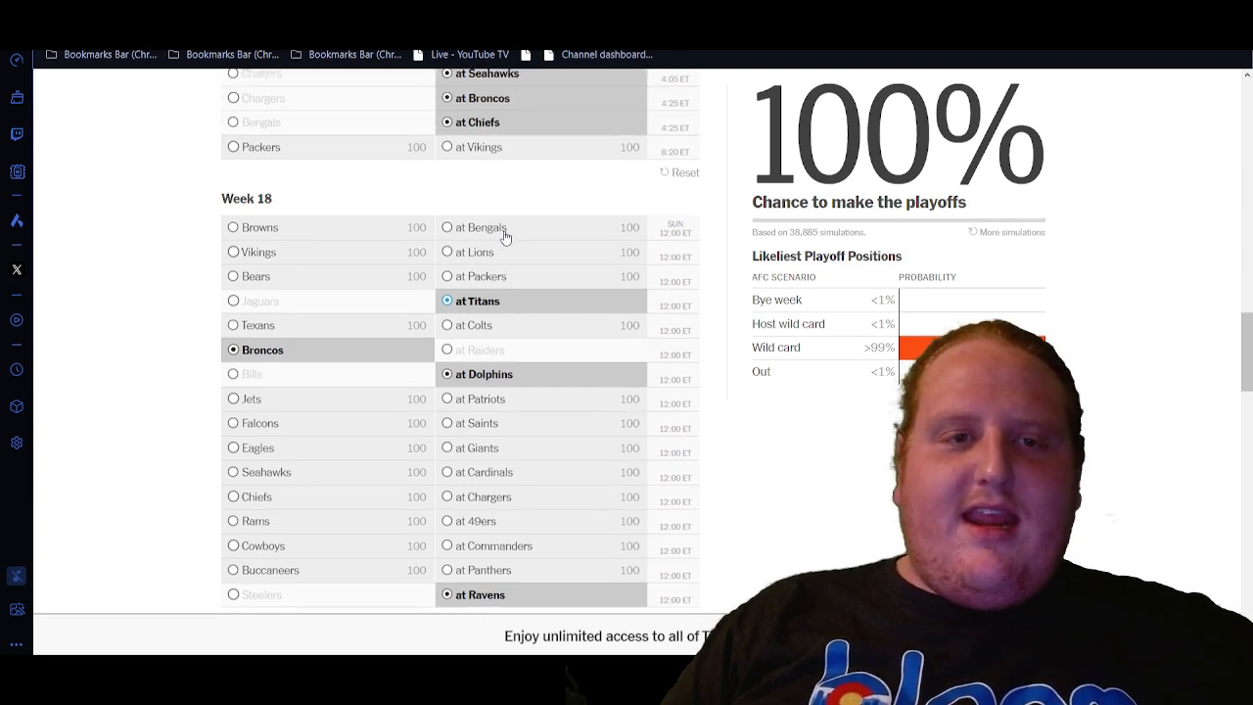
scroll(down, 3)
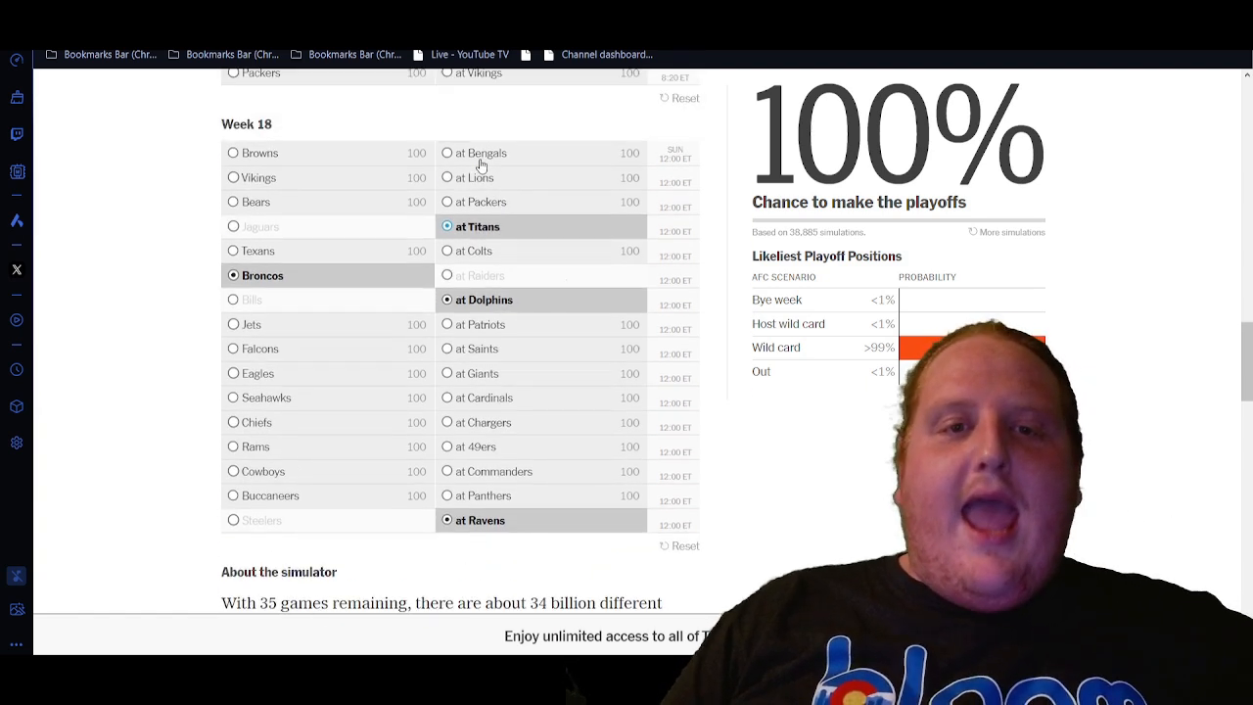
click(233, 227)
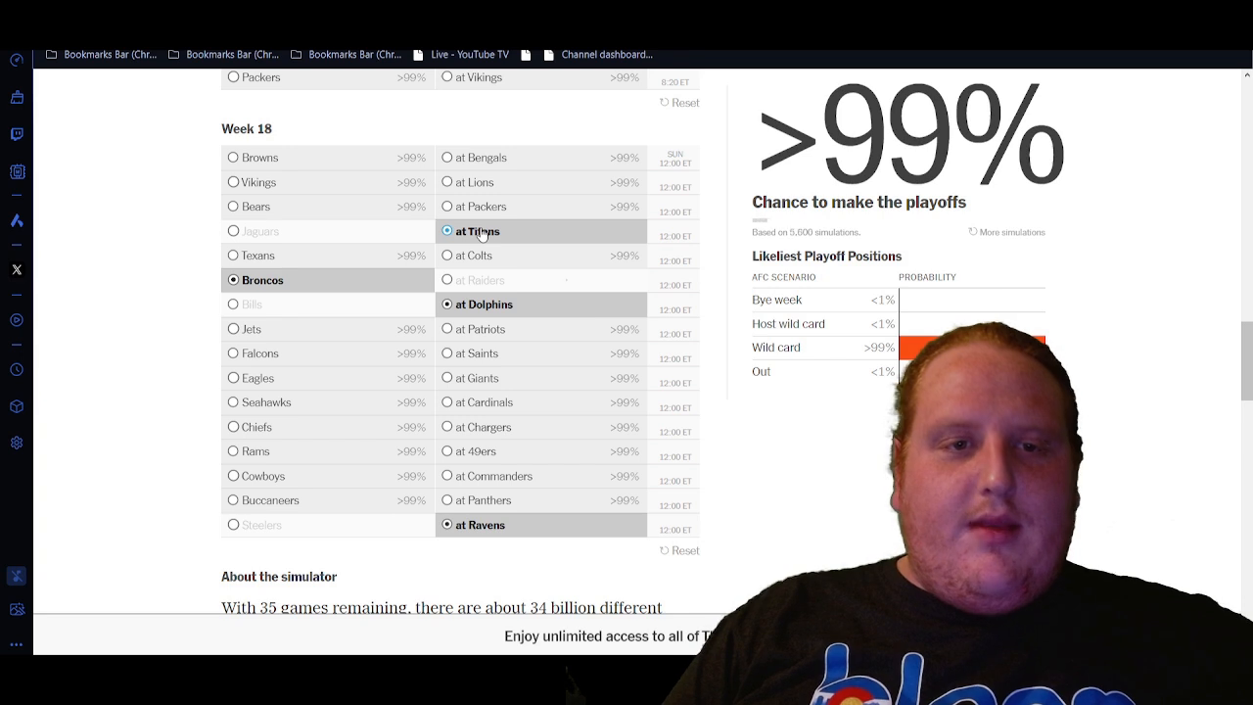
click(446, 231)
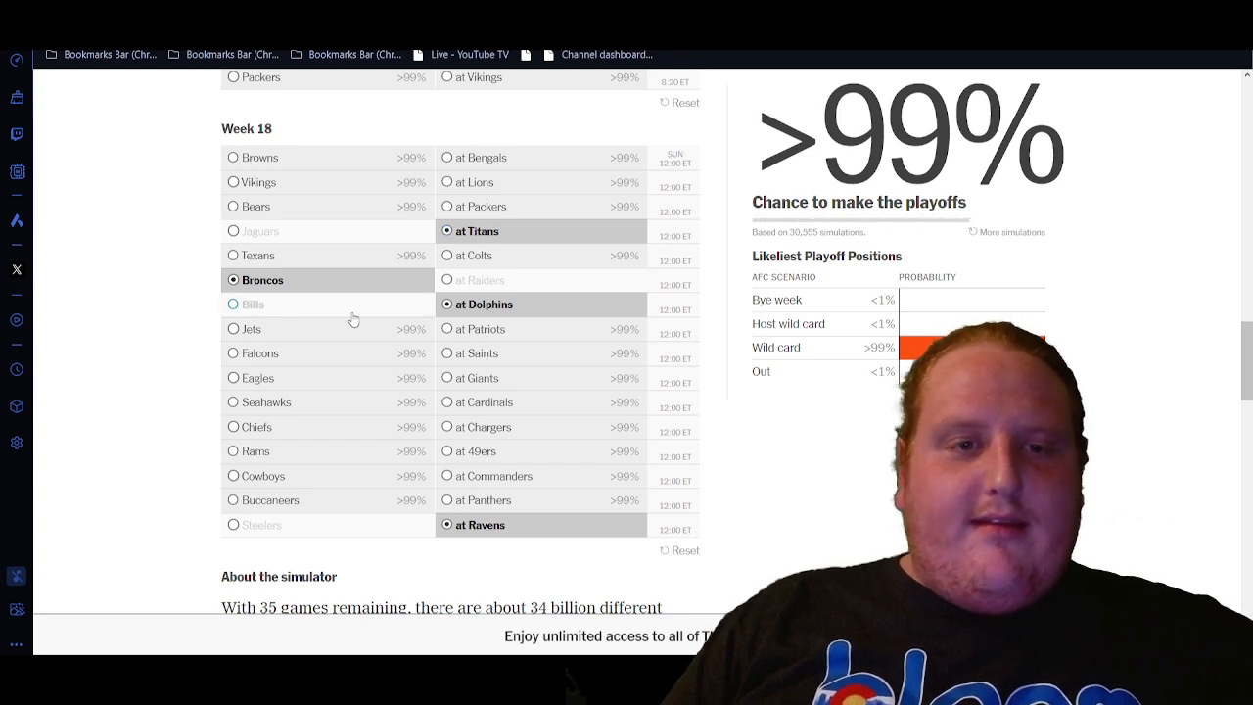
click(233, 303)
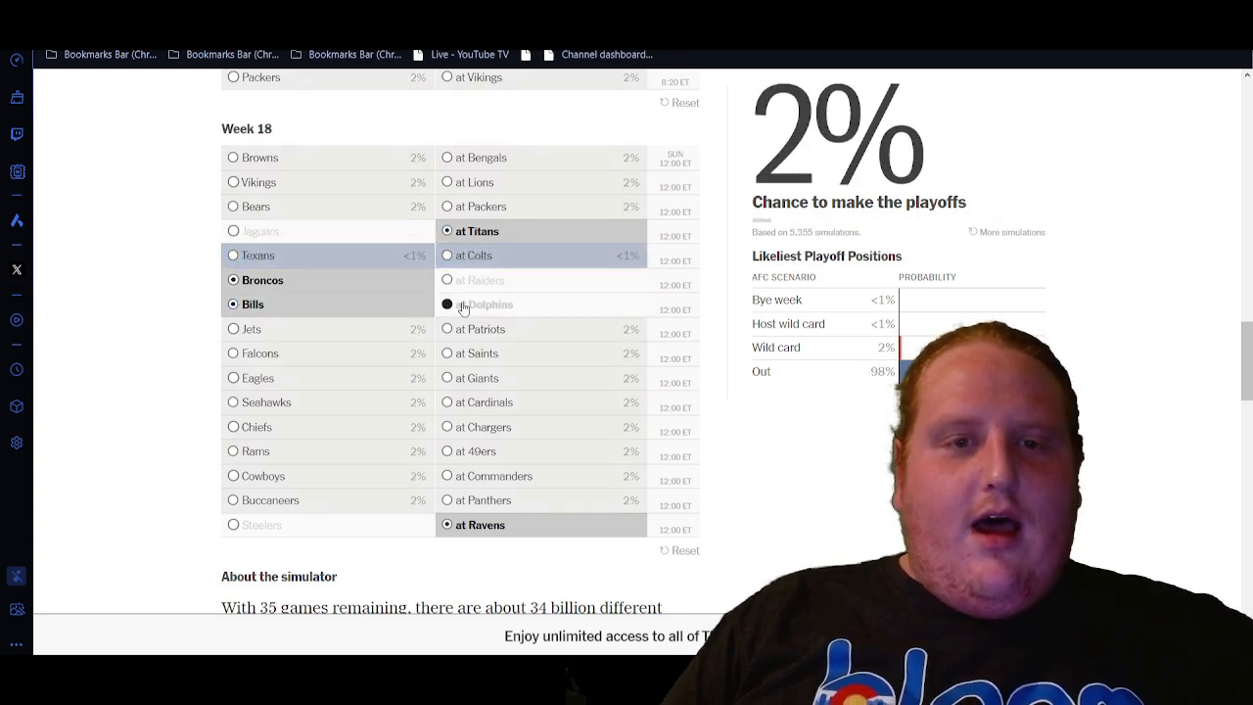
click(446, 306)
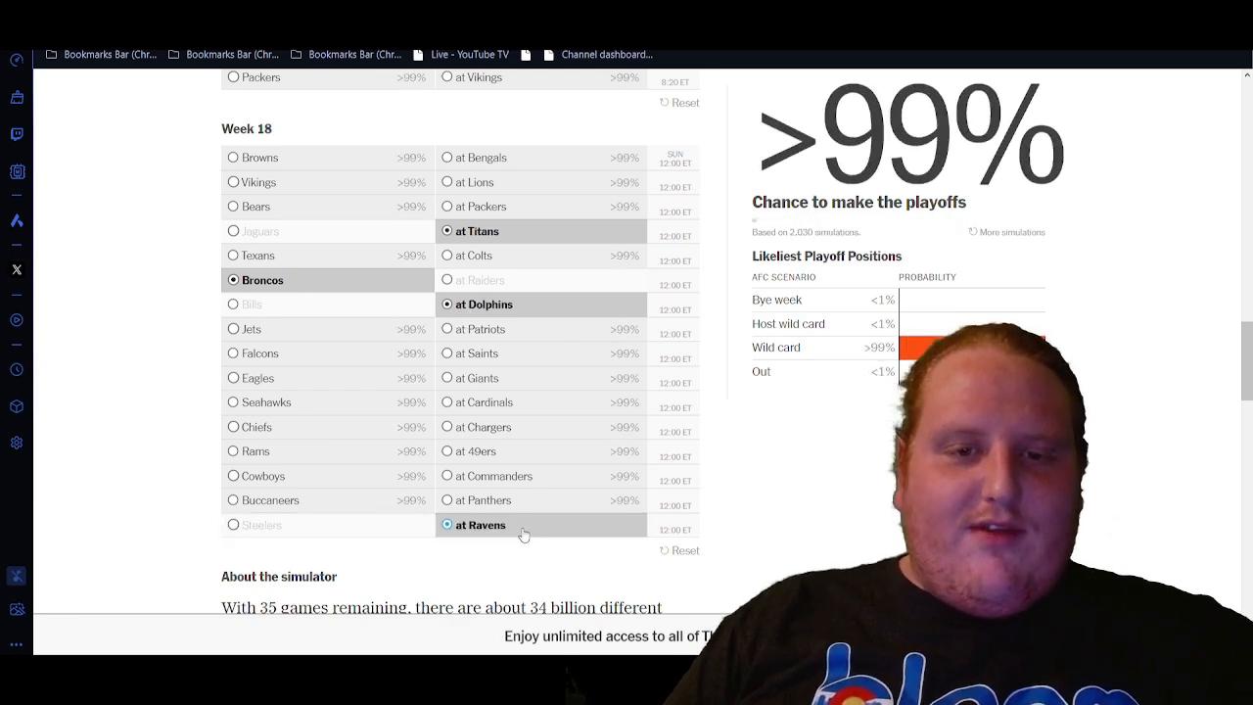
scroll(up, 3)
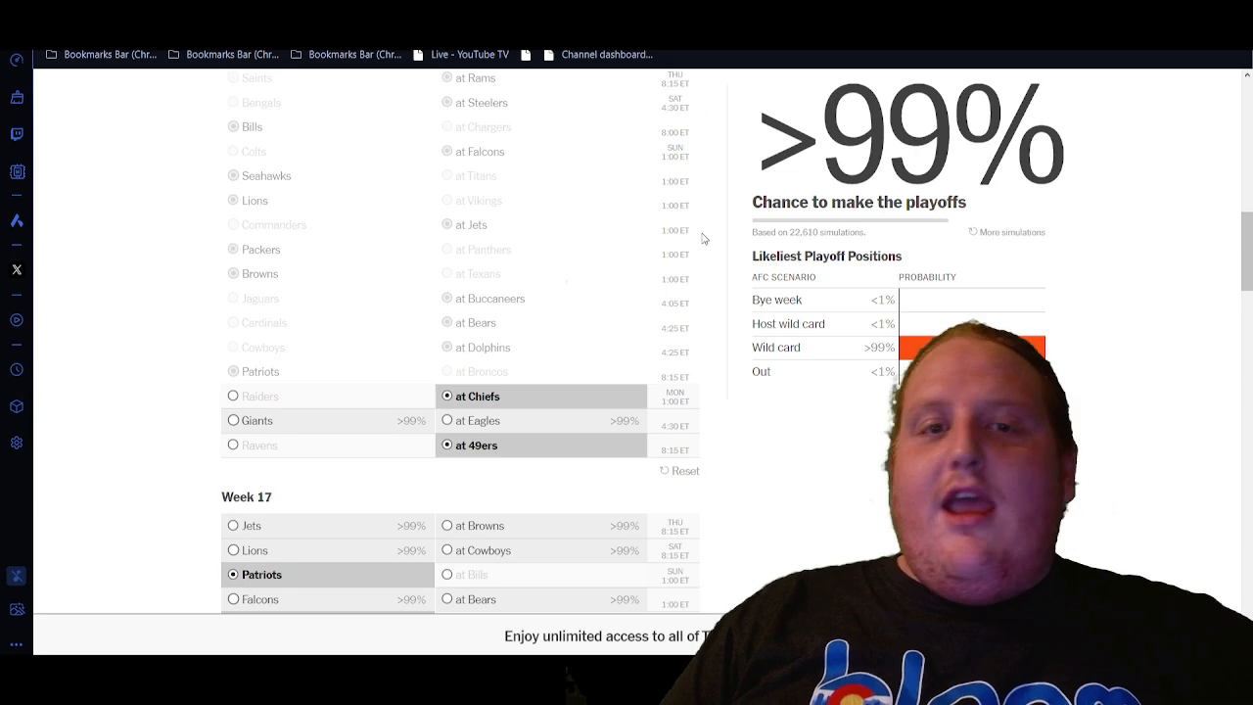